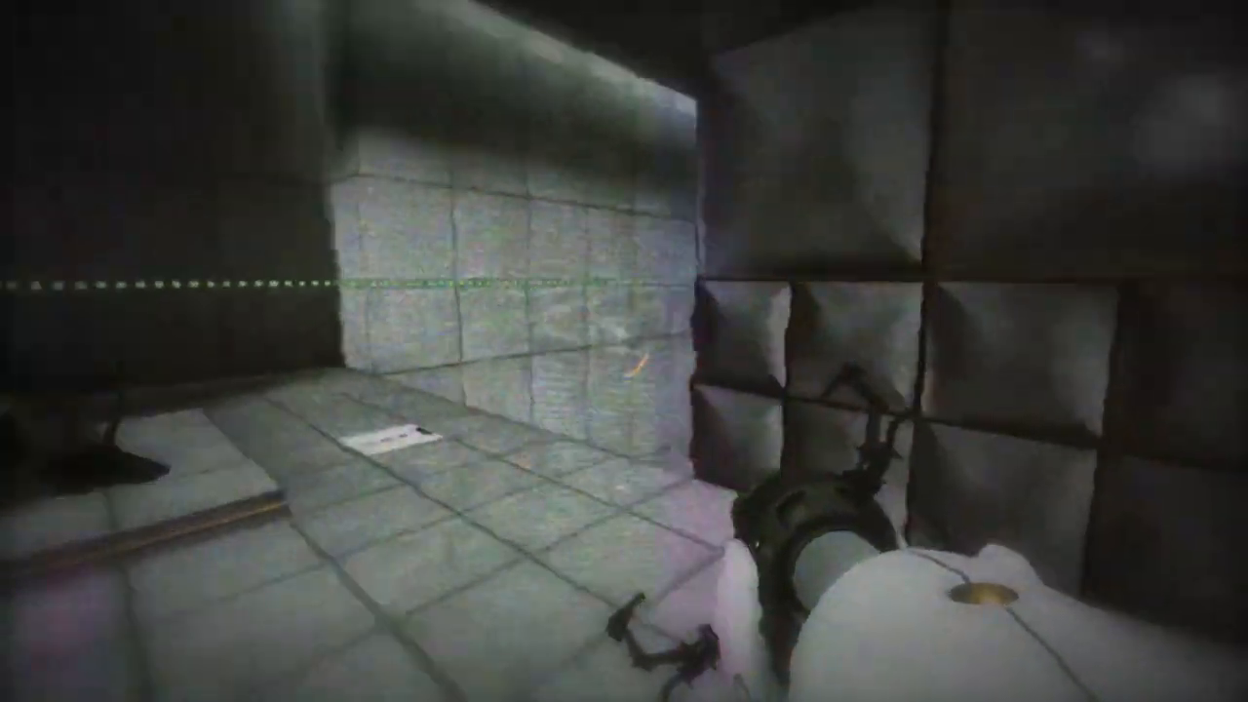
{"action": "mouse_move", "coordinate": [624, 351]}
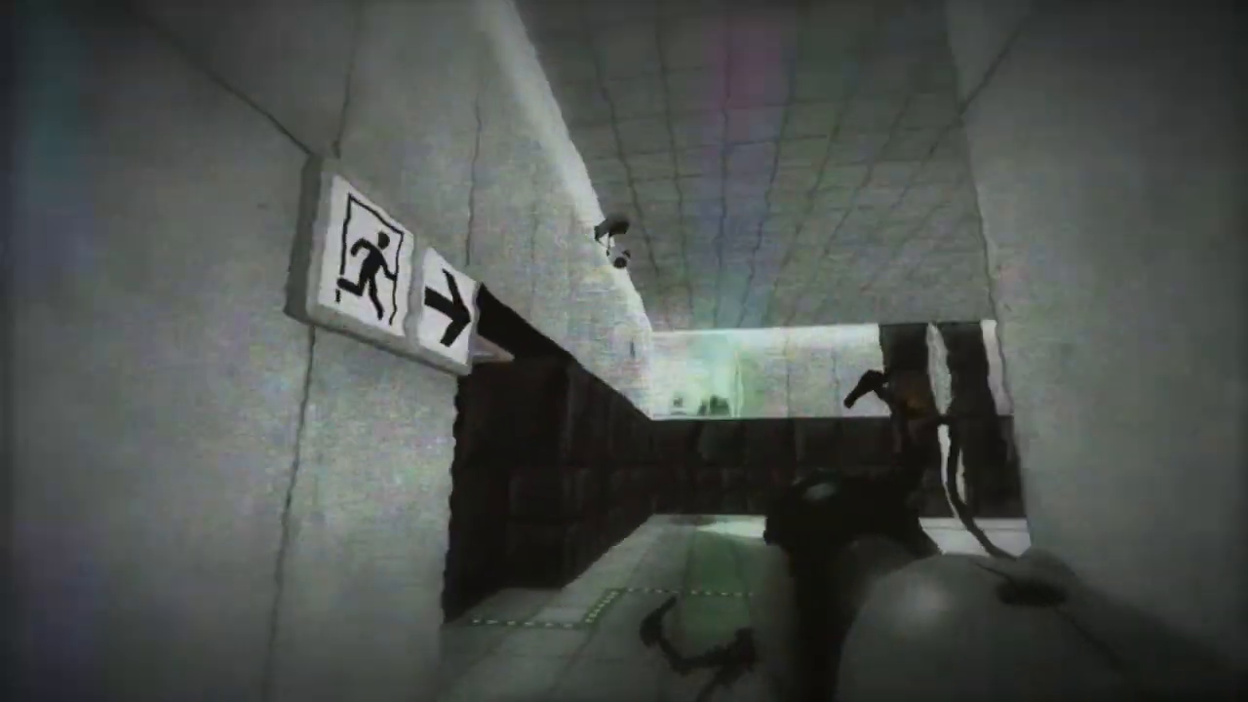
{"action": "mouse_move", "coordinate": [624, 351]}
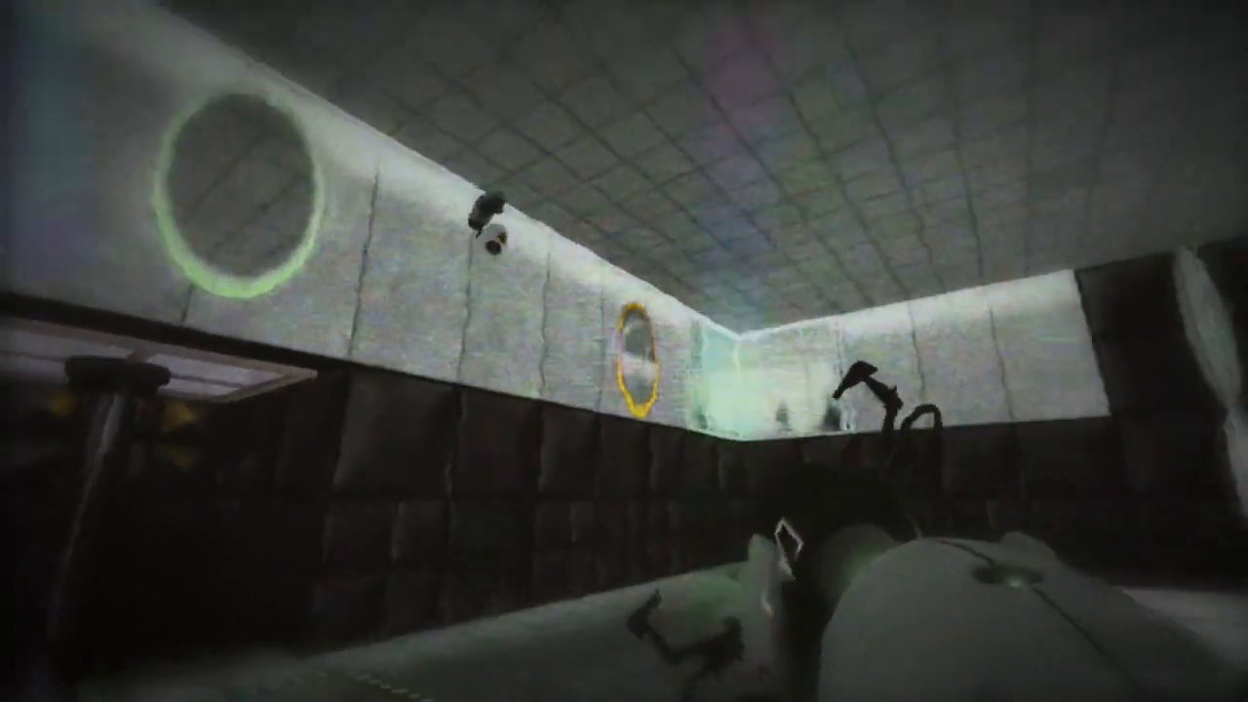
{"action": "mouse_move", "coordinate": [624, 351]}
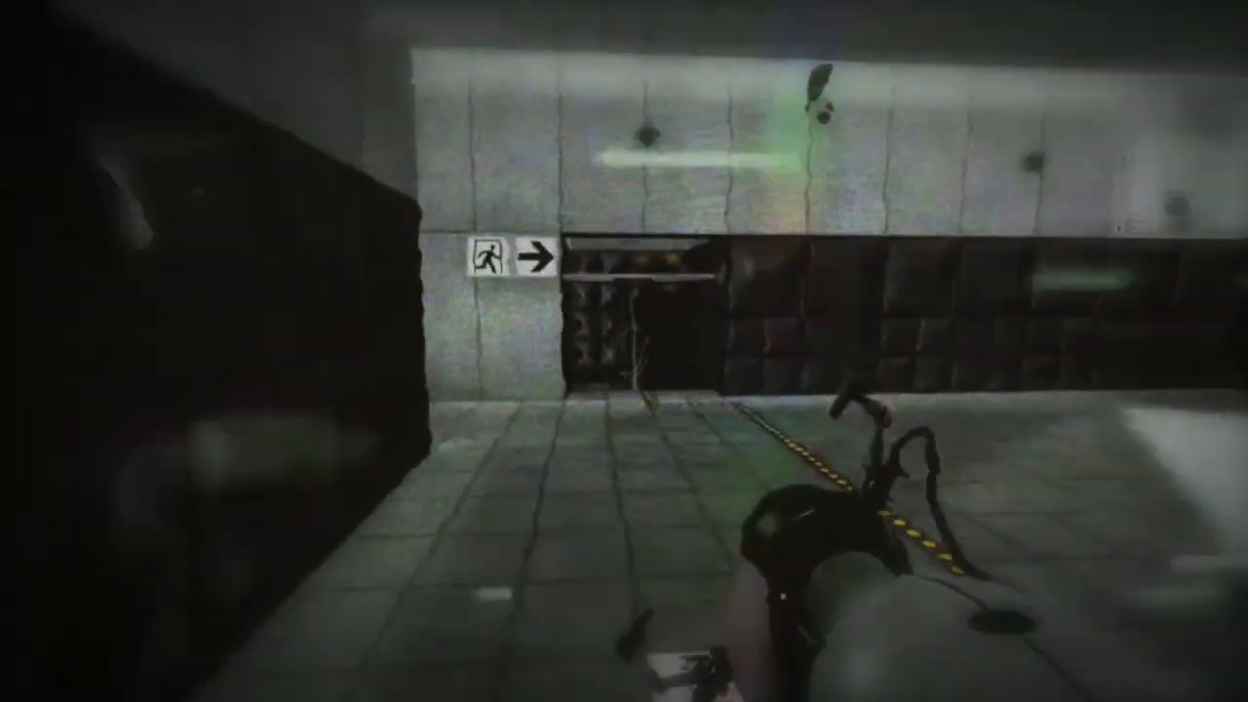
{"action": "mouse_move", "coordinate": [624, 351]}
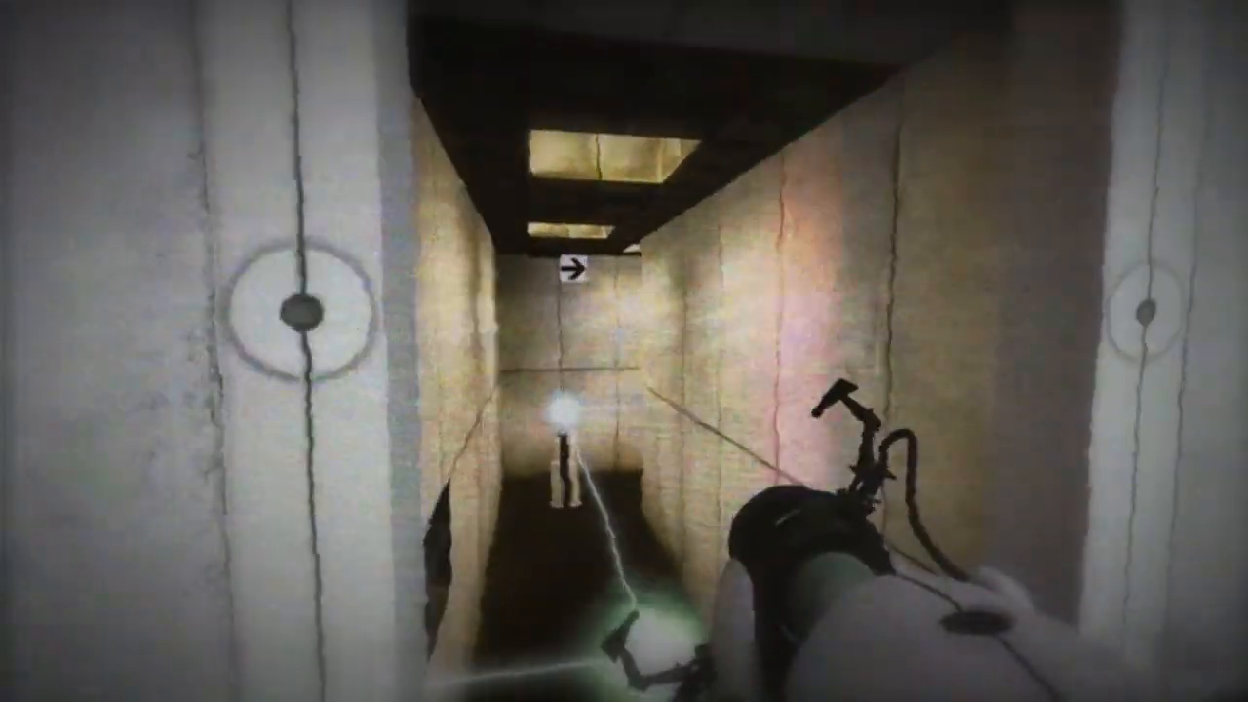
{"action": "mouse_move", "coordinate": [624, 351]}
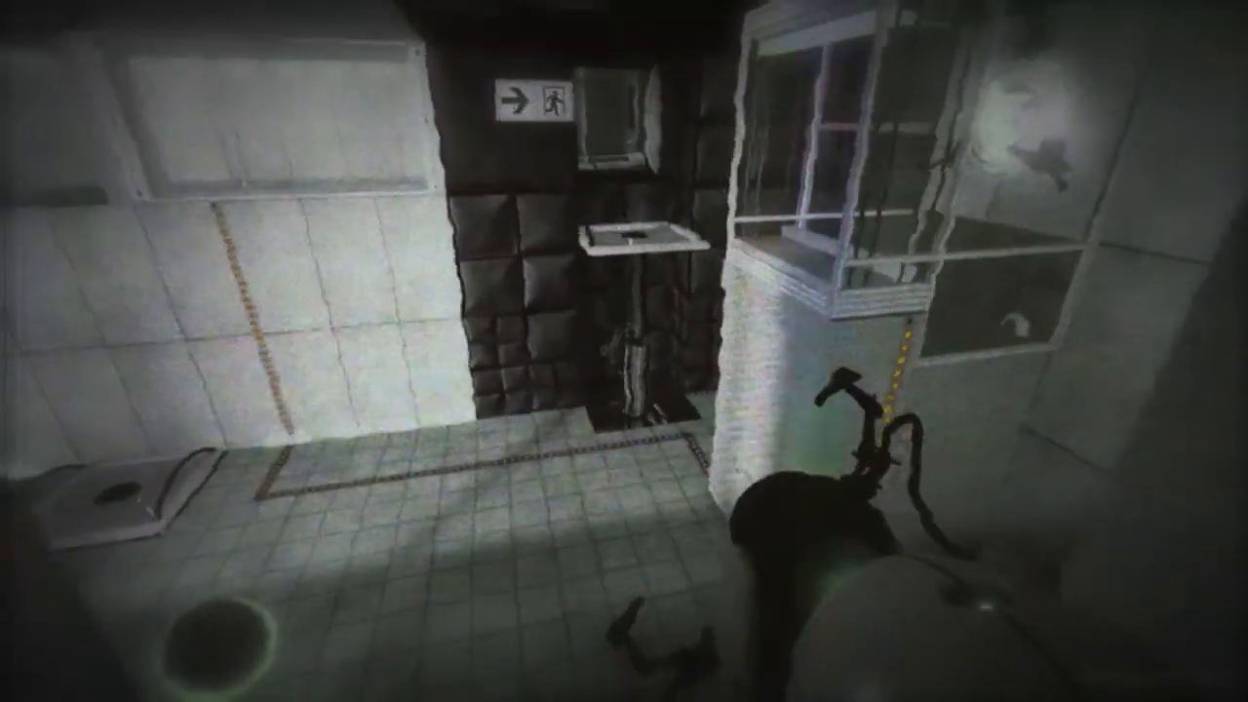
{"action": "mouse_move", "coordinate": [624, 351]}
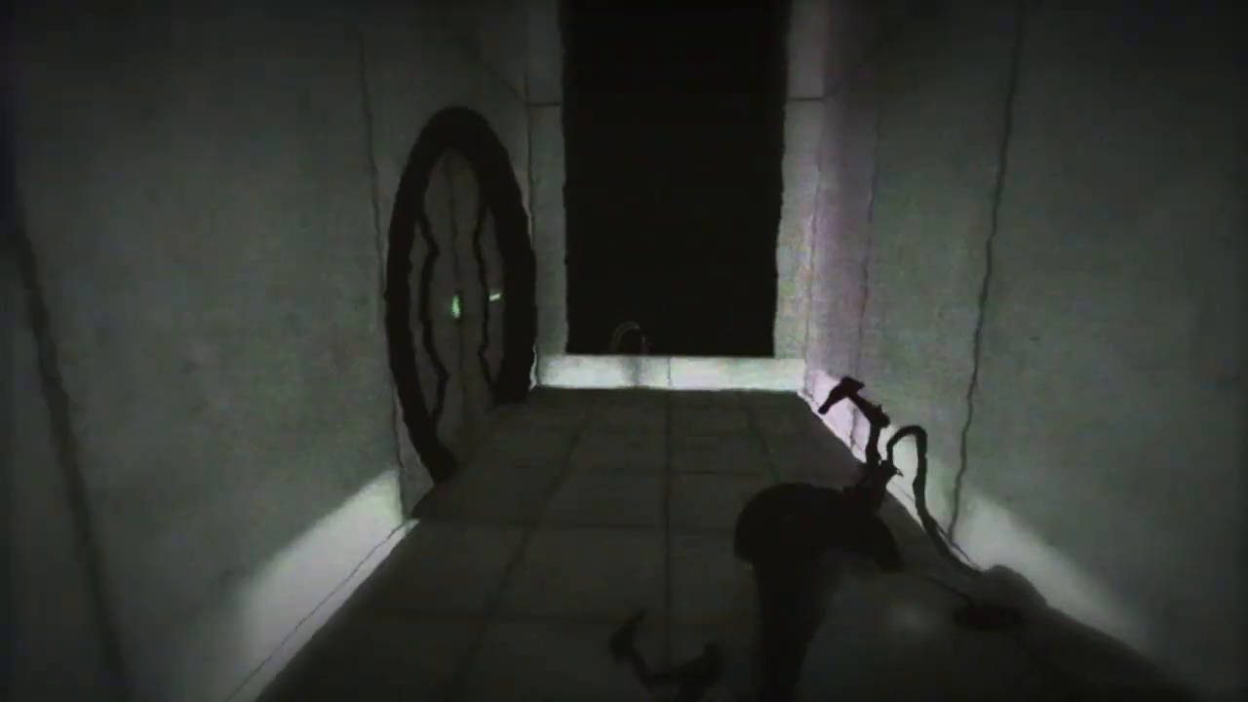
{"action": "mouse_move", "coordinate": [624, 351]}
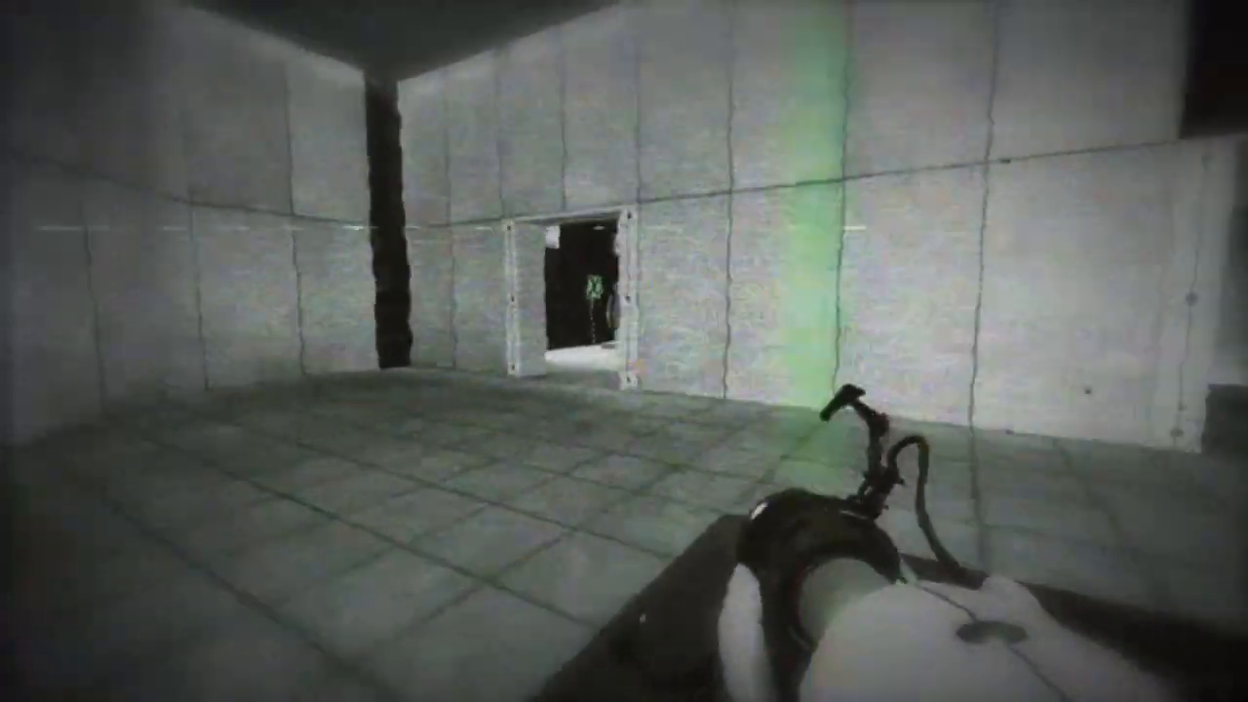
{"action": "mouse_move", "coordinate": [624, 351]}
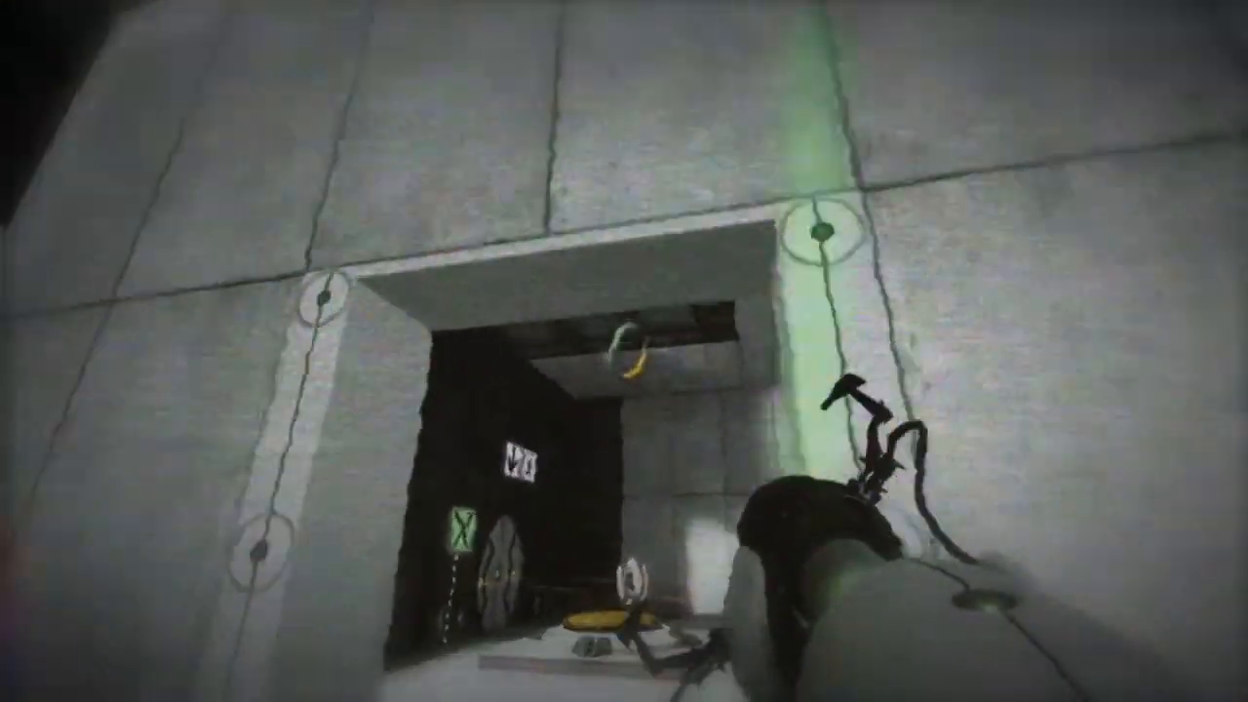
{"action": "mouse_move", "coordinate": [624, 351]}
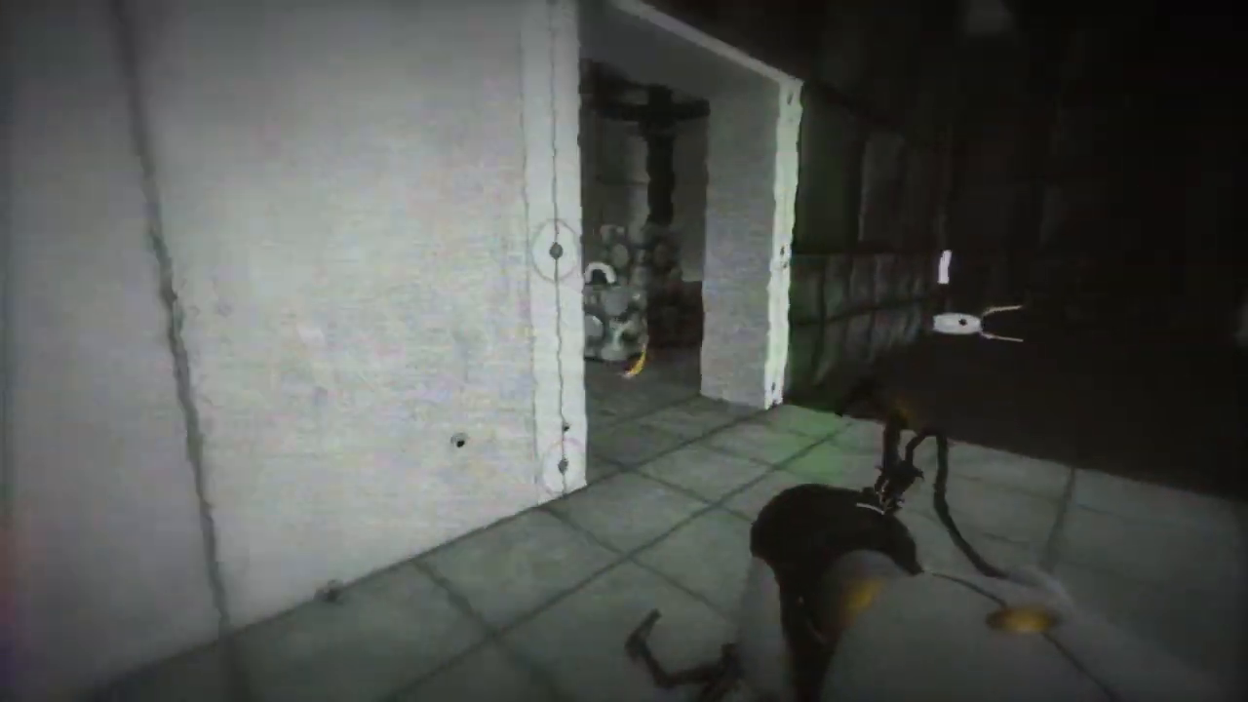
{"action": "mouse_move", "coordinate": [624, 351]}
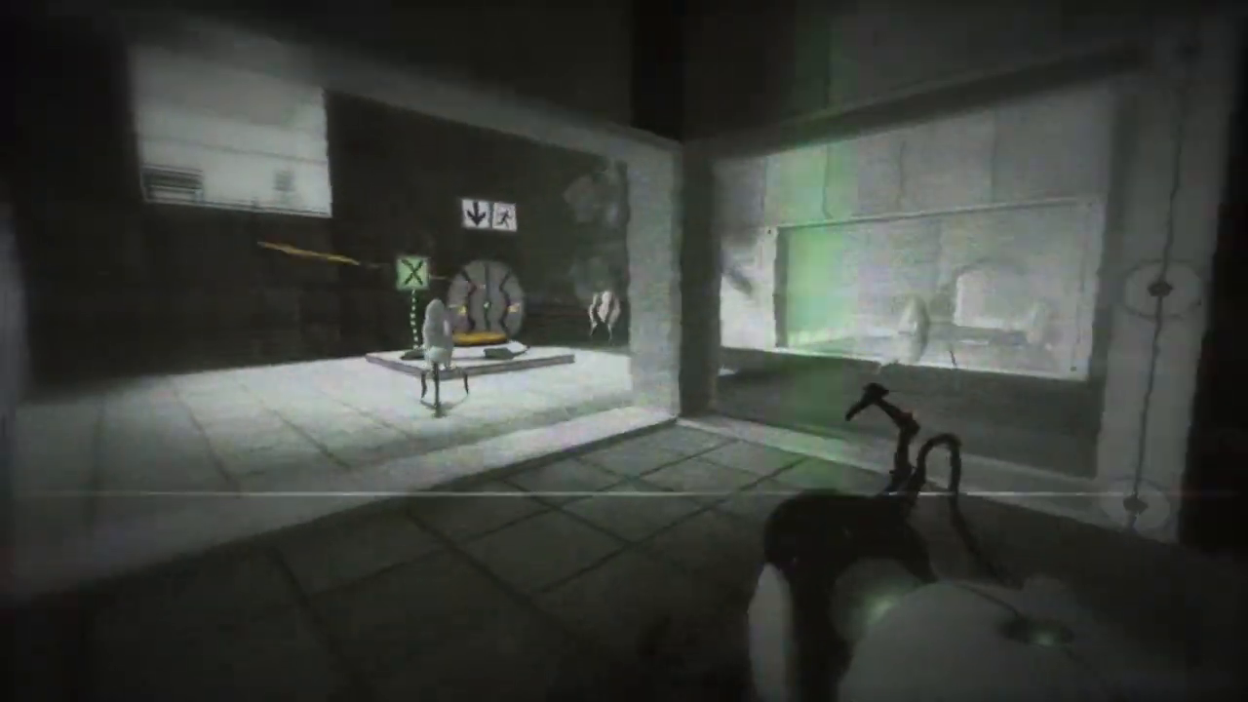
{"action": "mouse_move", "coordinate": [624, 351]}
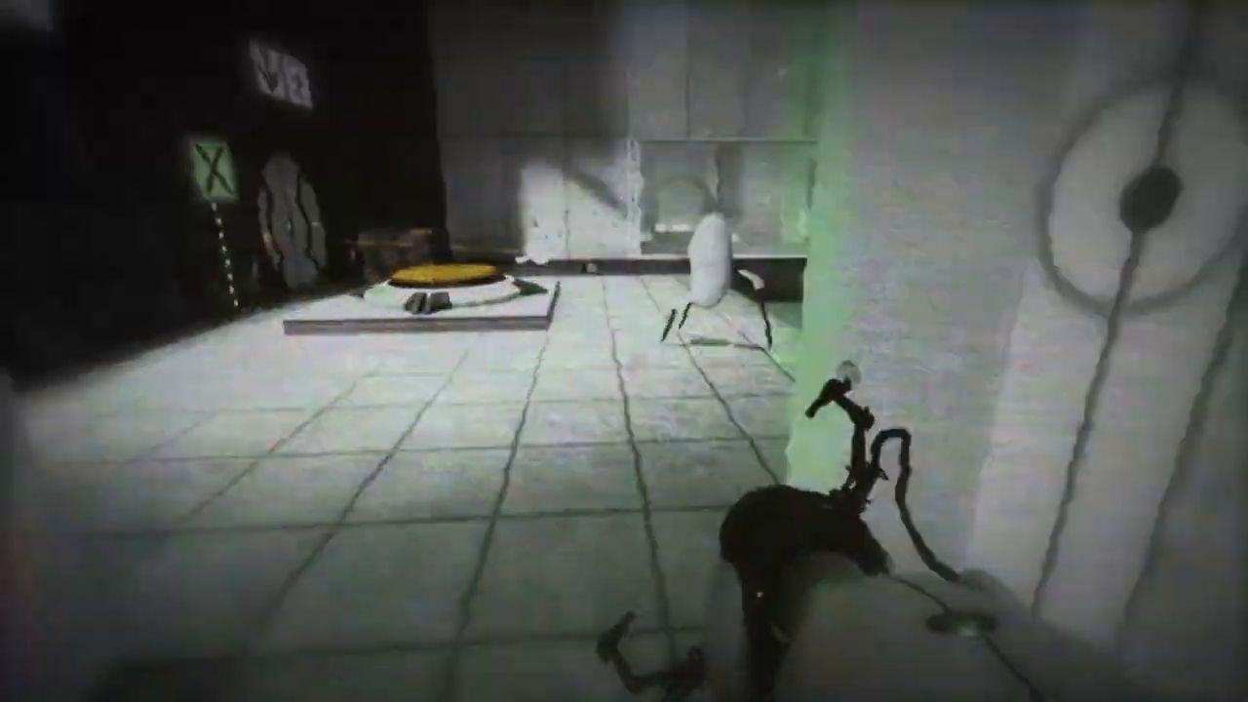